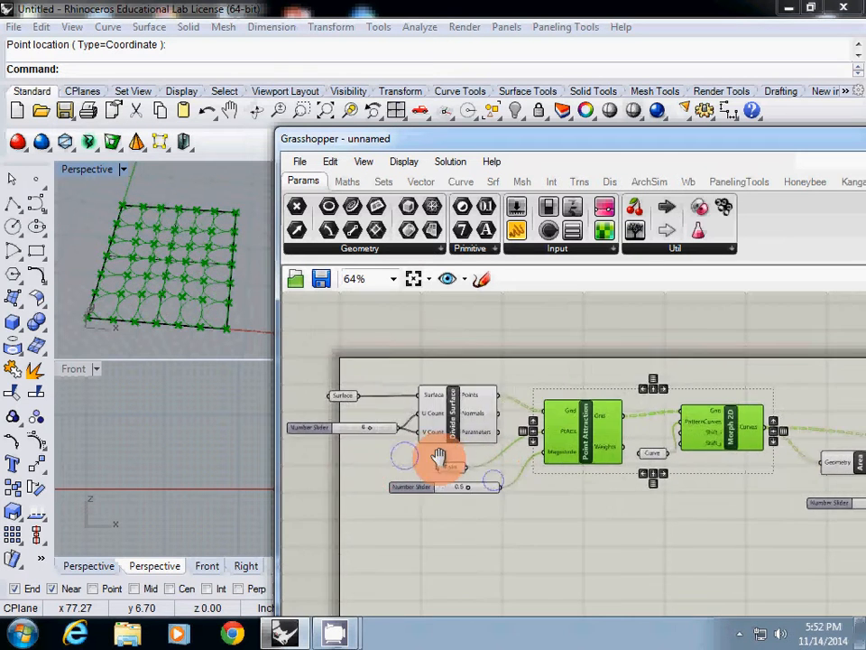
# Drag the attraction Magnitude slider negative, then back to a small positive strength to watch the grid distort.
pyautogui.scroll(3)
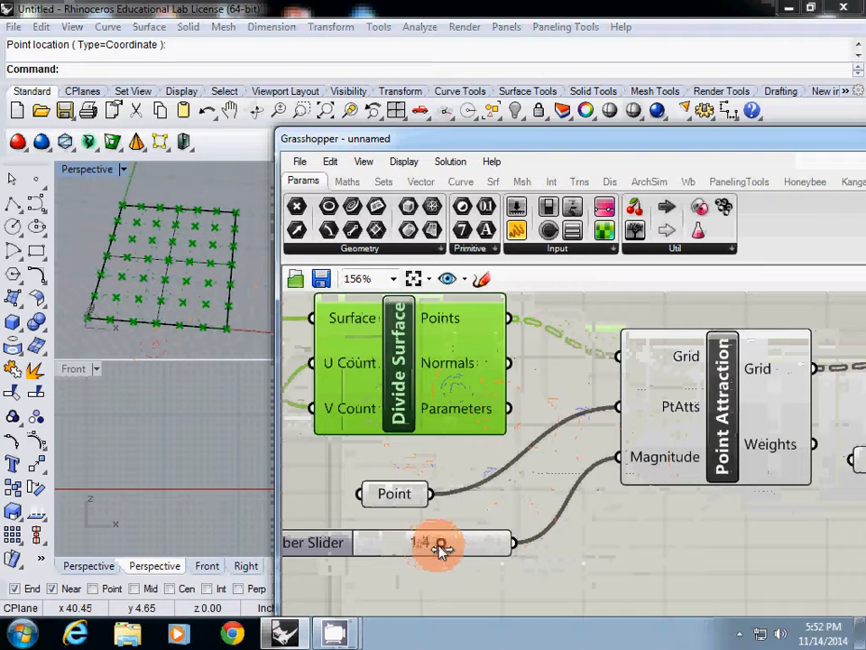
pyautogui.moveTo(442, 541); pyautogui.dragTo(431, 541)
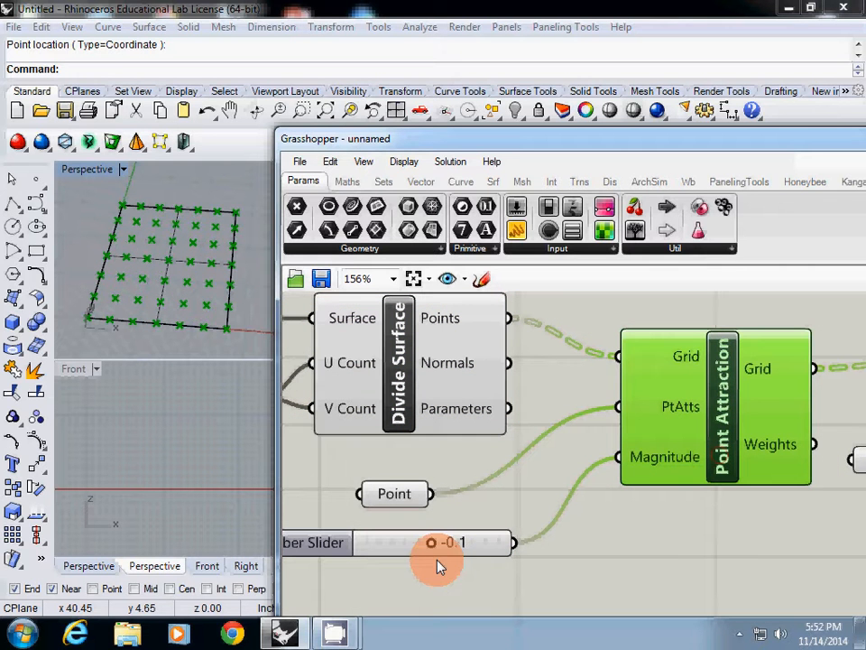
pyautogui.moveTo(432, 541); pyautogui.dragTo(432, 542)
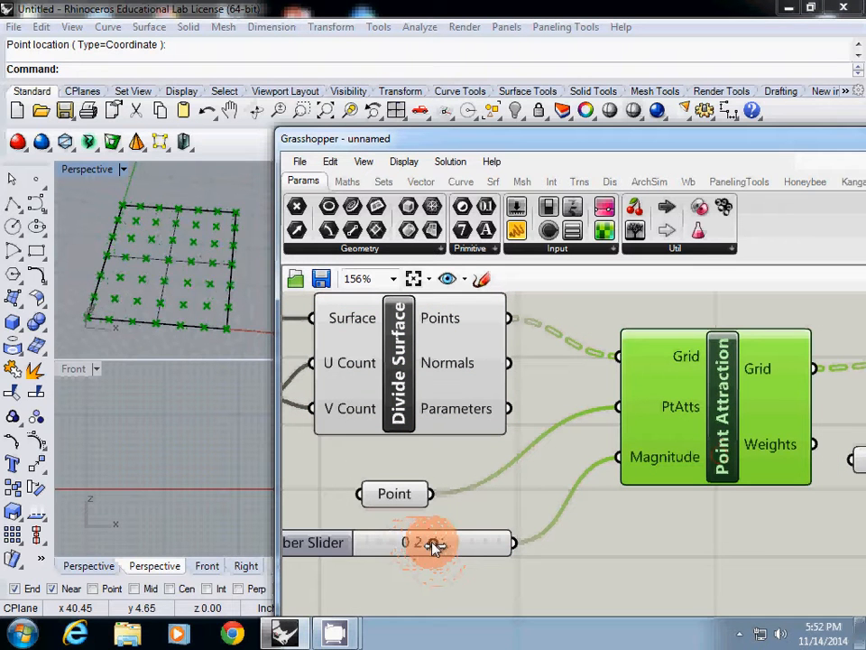
pyautogui.moveTo(415, 541); pyautogui.dragTo(442, 541)
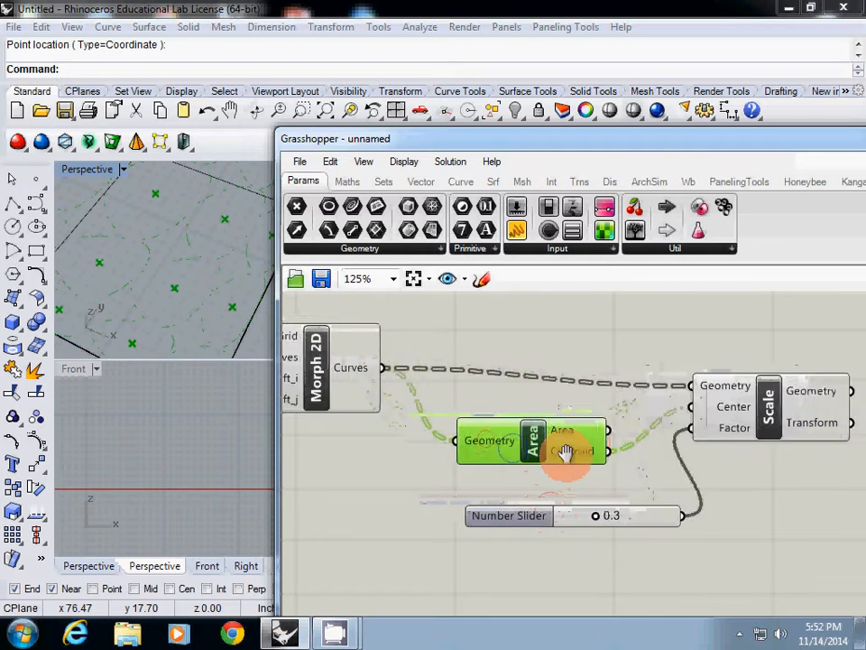
pyautogui.scroll(-3)
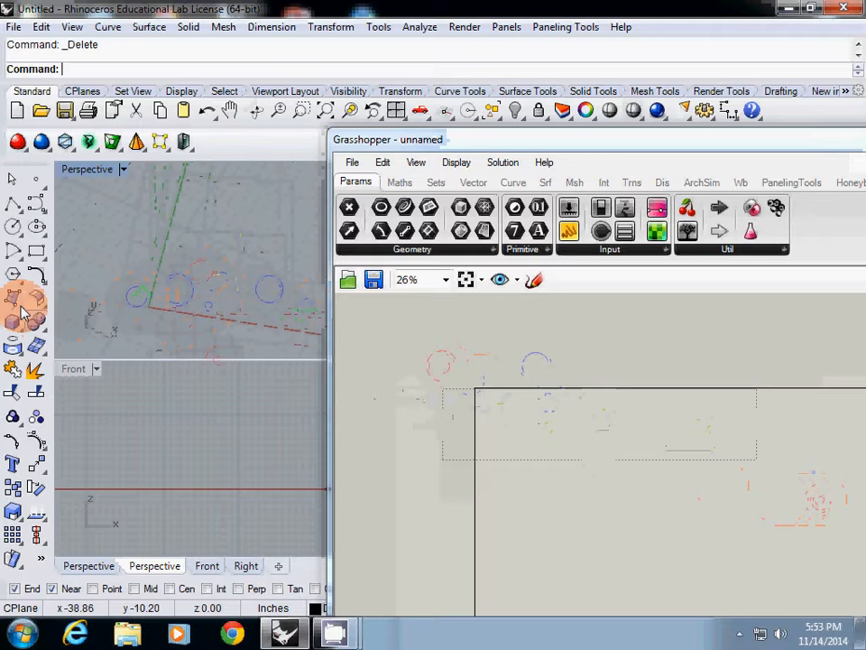
# Draw a square Rectangular Plane surface by corner and typed width, then begin a freeform curve.
pyautogui.click(18, 310)
pyautogui.write('0')
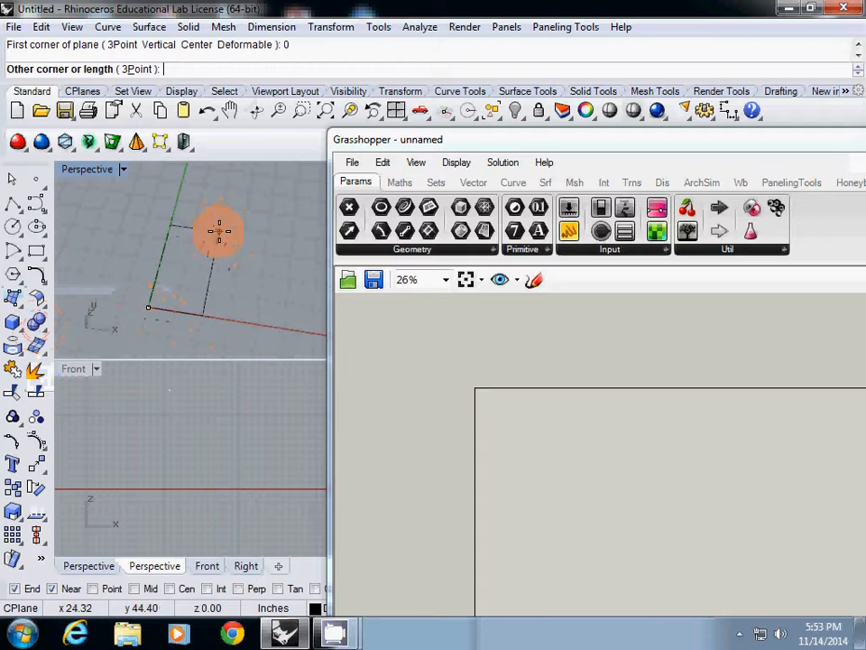
pyautogui.click(227, 236)
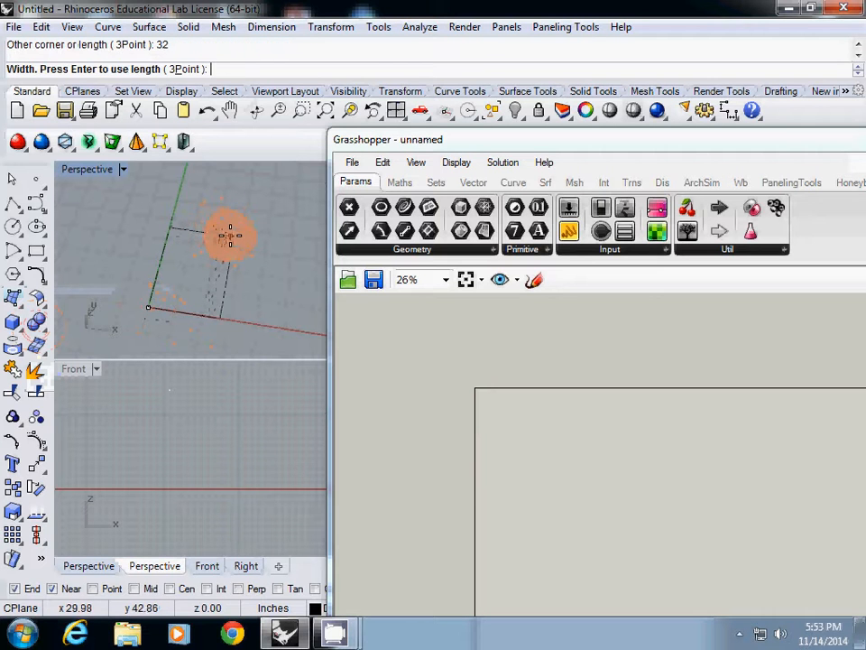
pyautogui.click(196, 269)
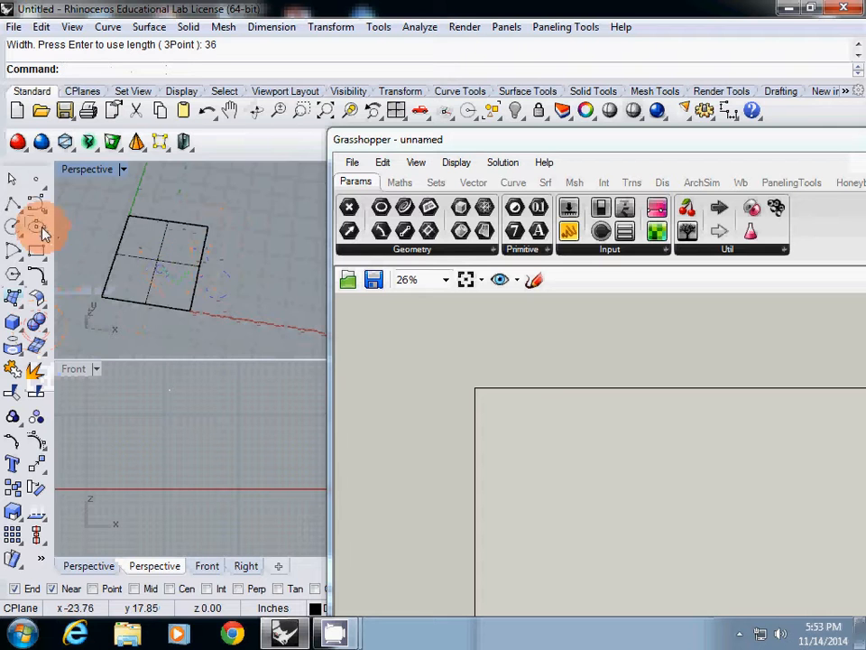
pyautogui.click(225, 287)
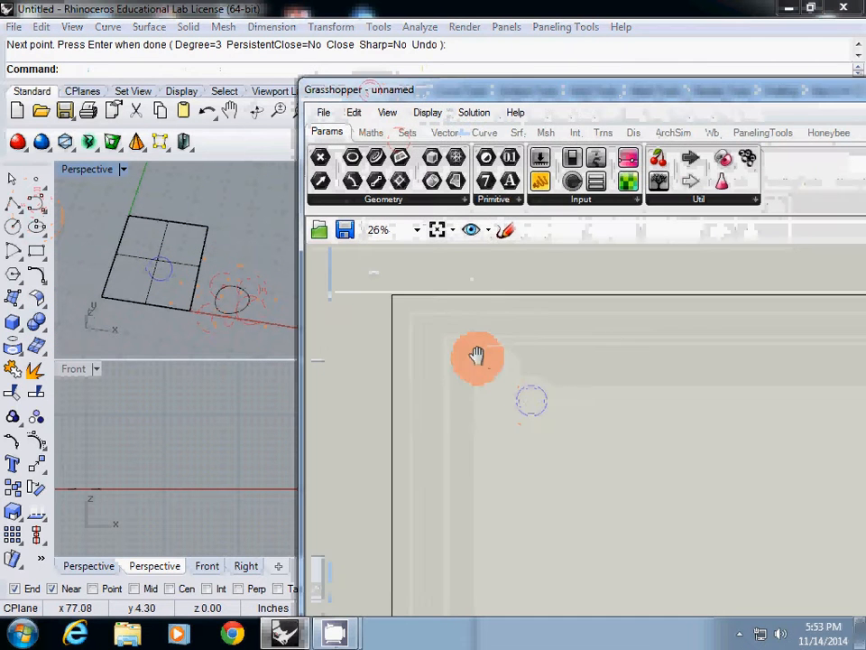
# Place a Surface parameter from canvas search and set the drawn plane as its one Surface.
pyautogui.scroll(3)
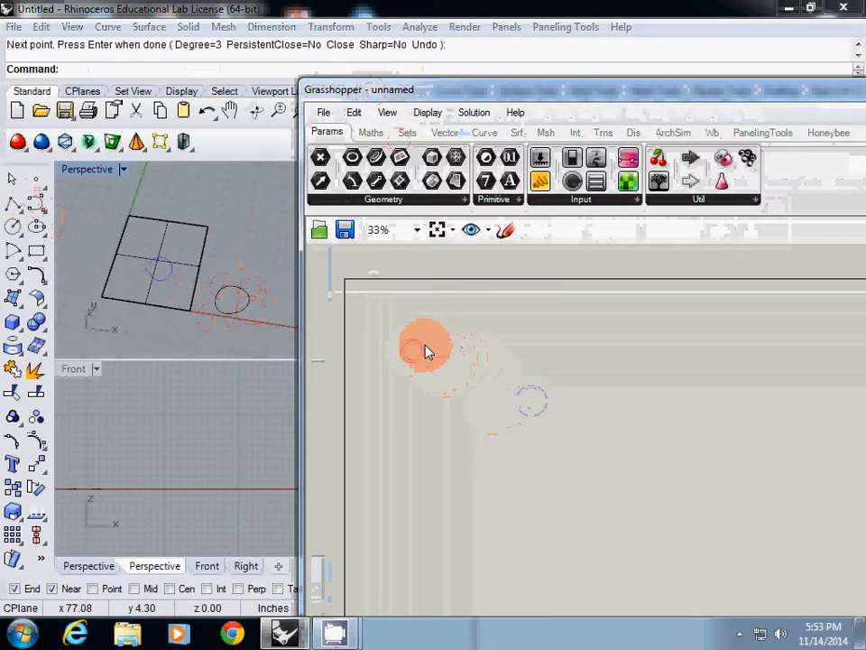
pyautogui.doubleClick(426, 350)
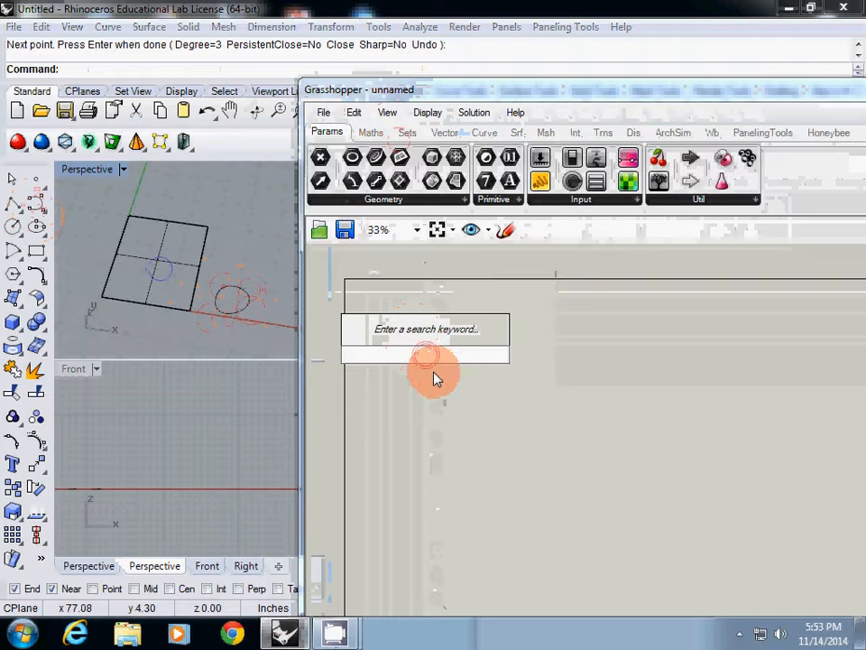
pyautogui.write('suf')
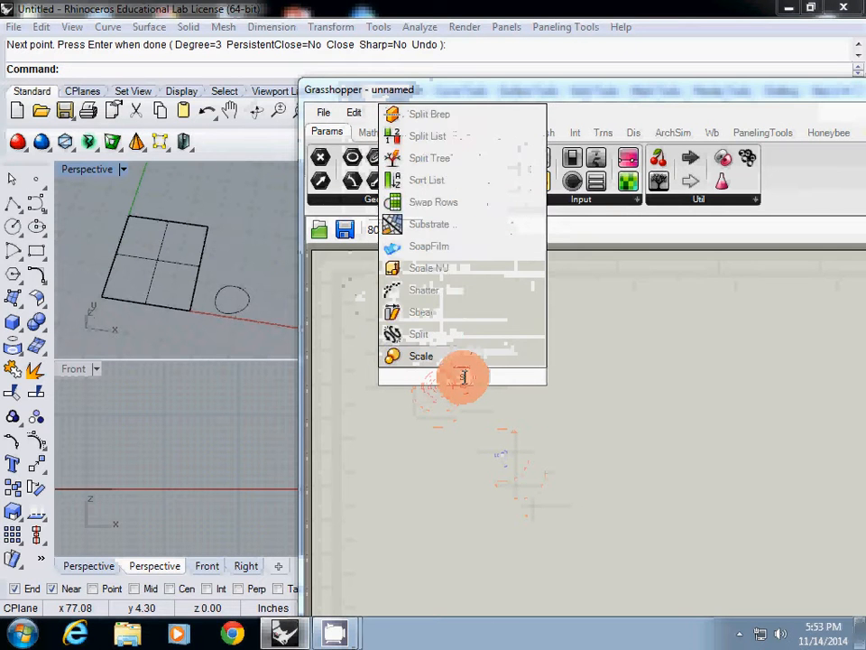
pyautogui.click(423, 355)
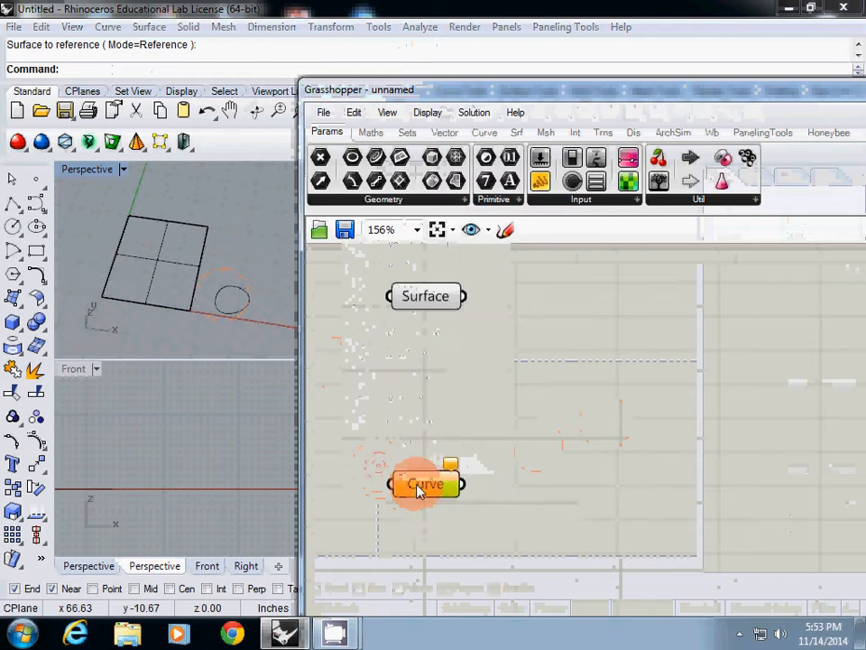
pyautogui.click(426, 483)
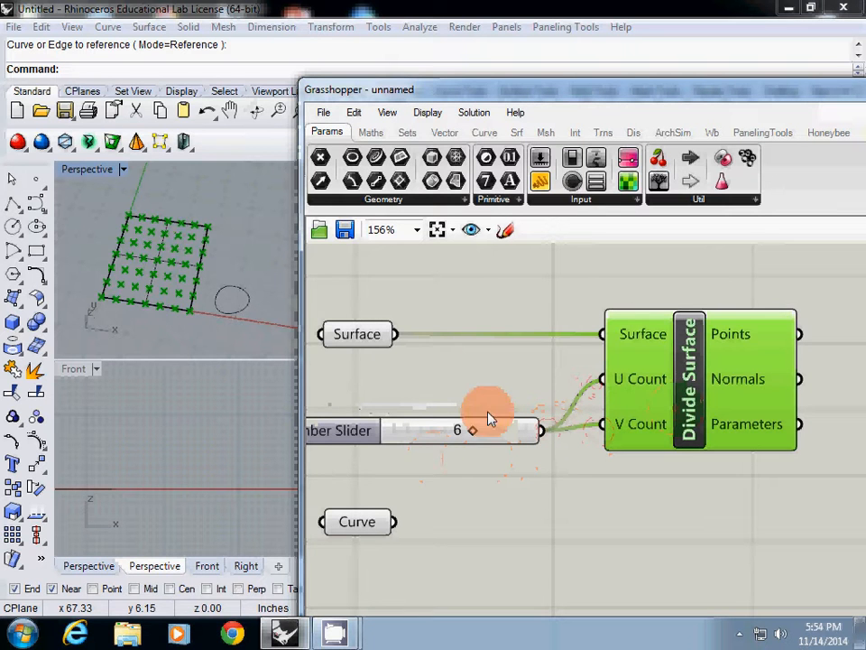
# Lower the U/V division count slider from 6 to 5.
pyautogui.moveTo(488, 430); pyautogui.dragTo(465, 429)
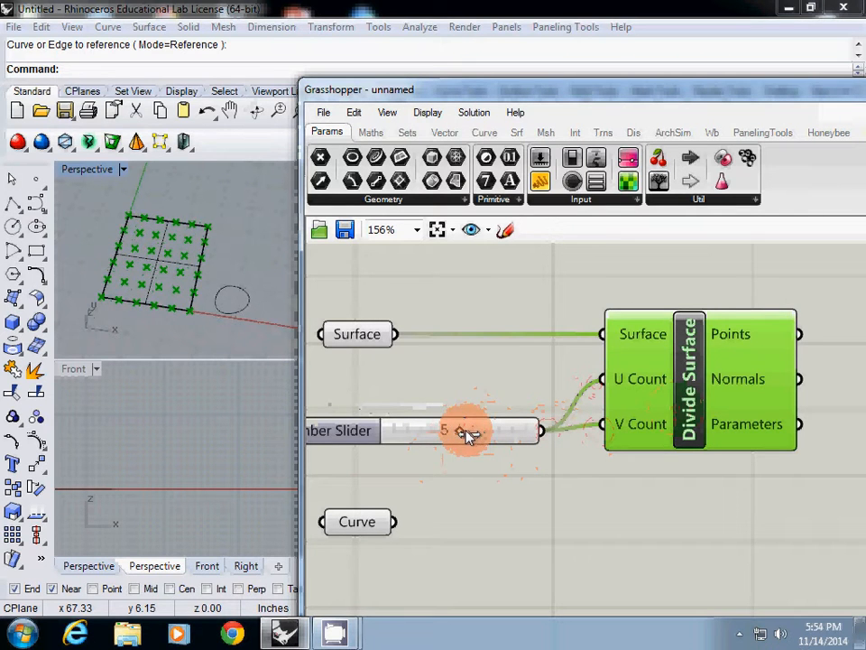
pyautogui.scroll(-3)
pyautogui.write('p')
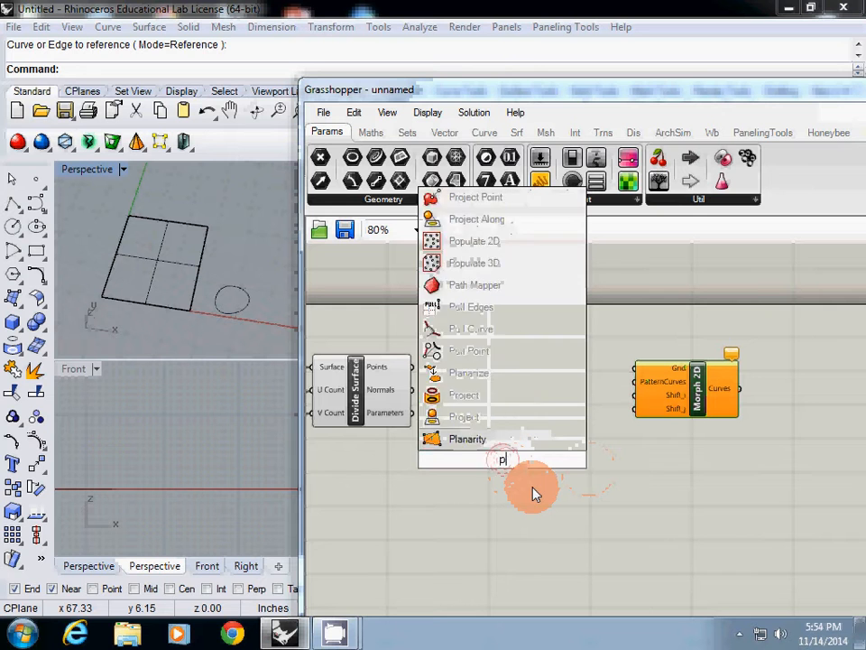
# Place a Point Attraction component and a Point parameter to serve as the attractor.
pyautogui.write('oint attra')
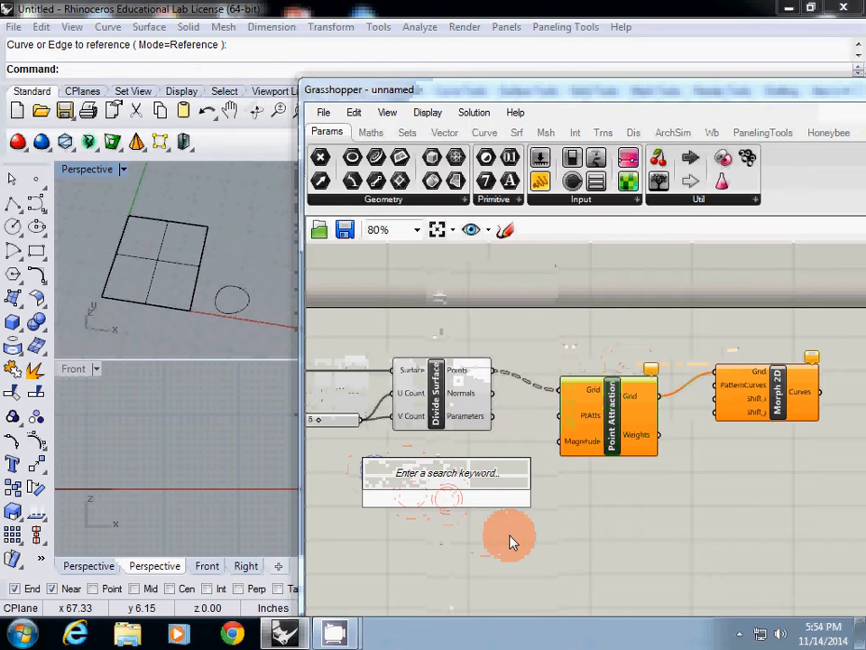
pyautogui.click(447, 498)
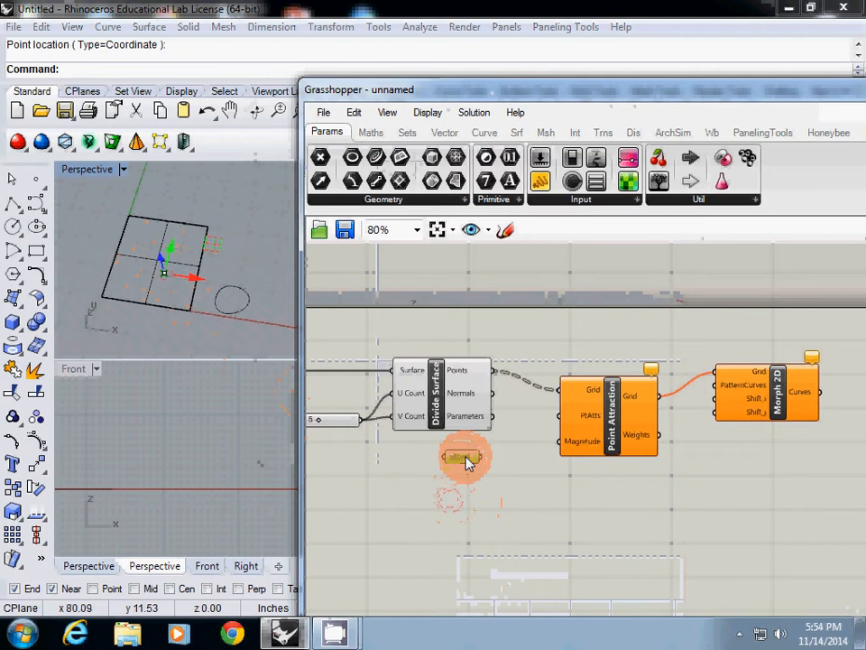
pyautogui.scroll(3)
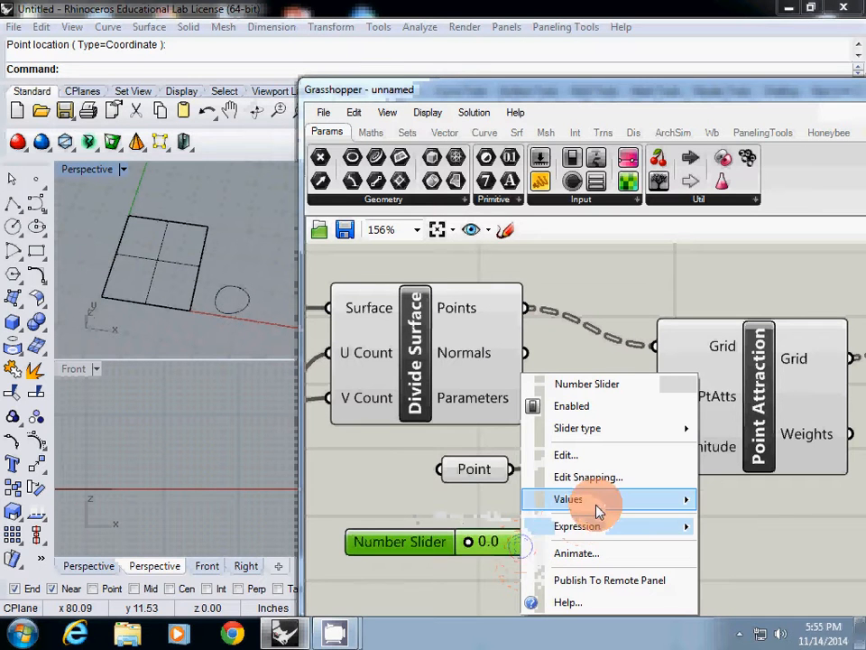
# Edit the Number Slider range to allow negative values and commit it.
pyautogui.click(567, 498)
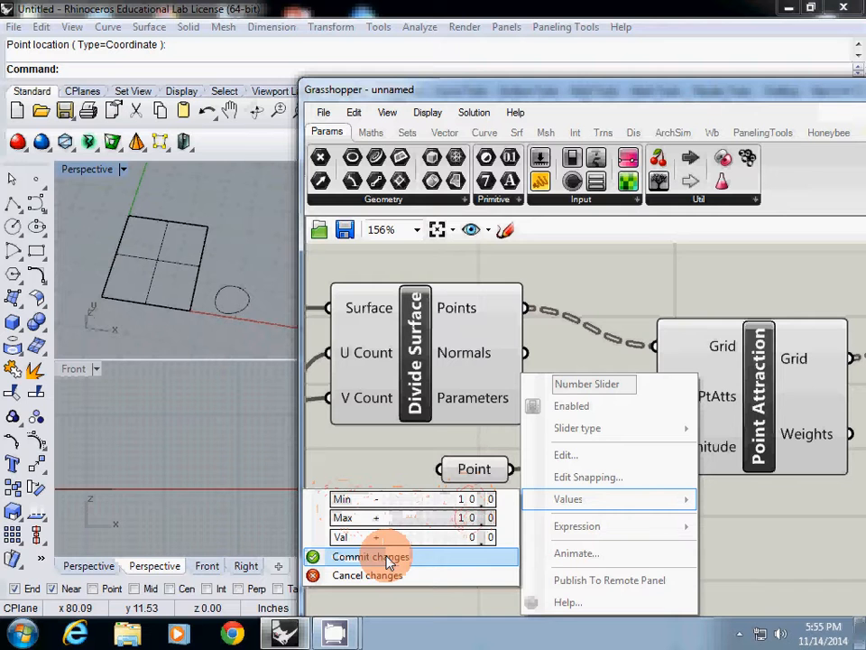
pyautogui.click(370, 555)
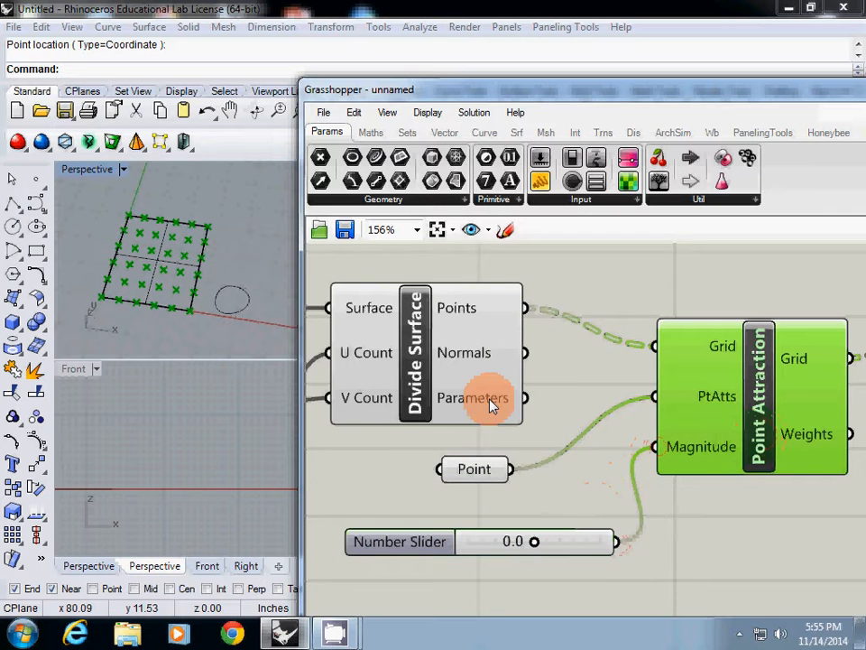
# Drive the attraction Magnitude with the slider, testing strengths and ending on a negative value.
pyautogui.moveTo(534, 541); pyautogui.dragTo(545, 541)
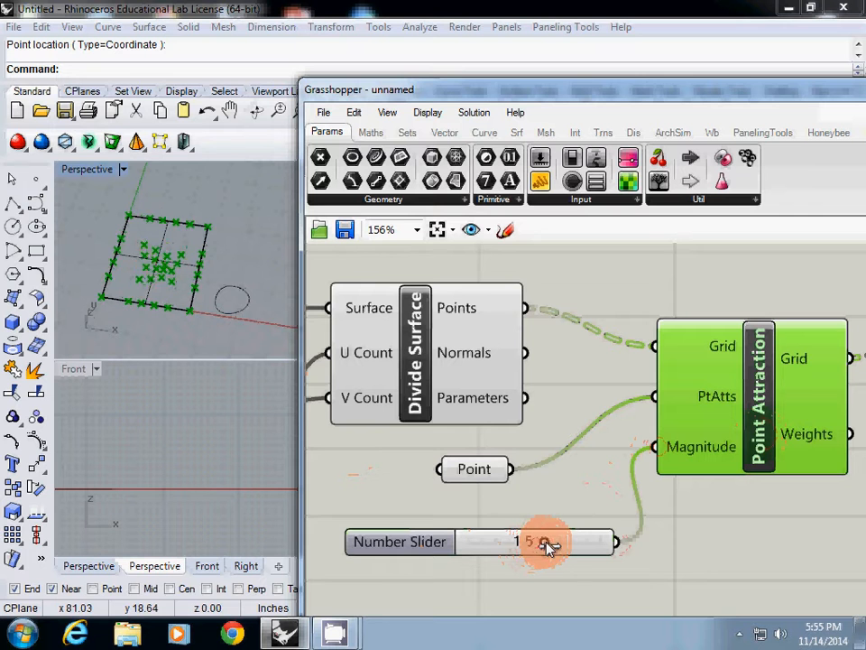
pyautogui.moveTo(545, 541); pyautogui.dragTo(541, 541)
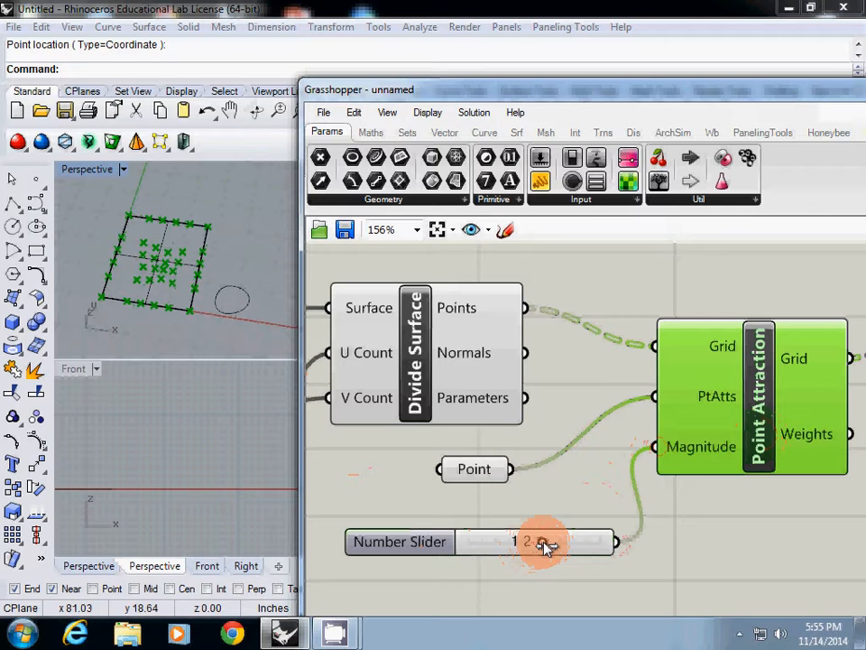
pyautogui.moveTo(541, 542); pyautogui.dragTo(541, 542)
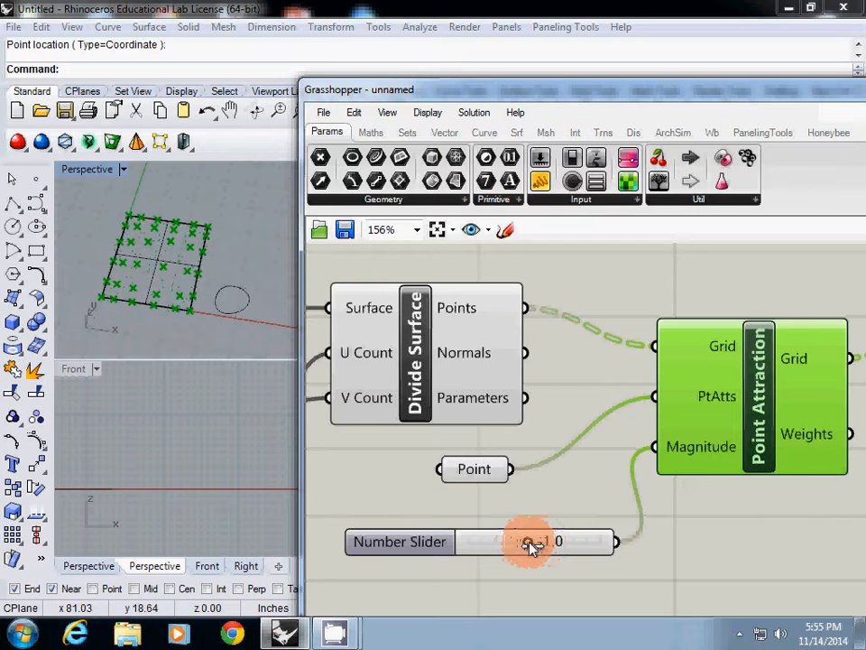
pyautogui.moveTo(530, 541); pyautogui.dragTo(541, 541)
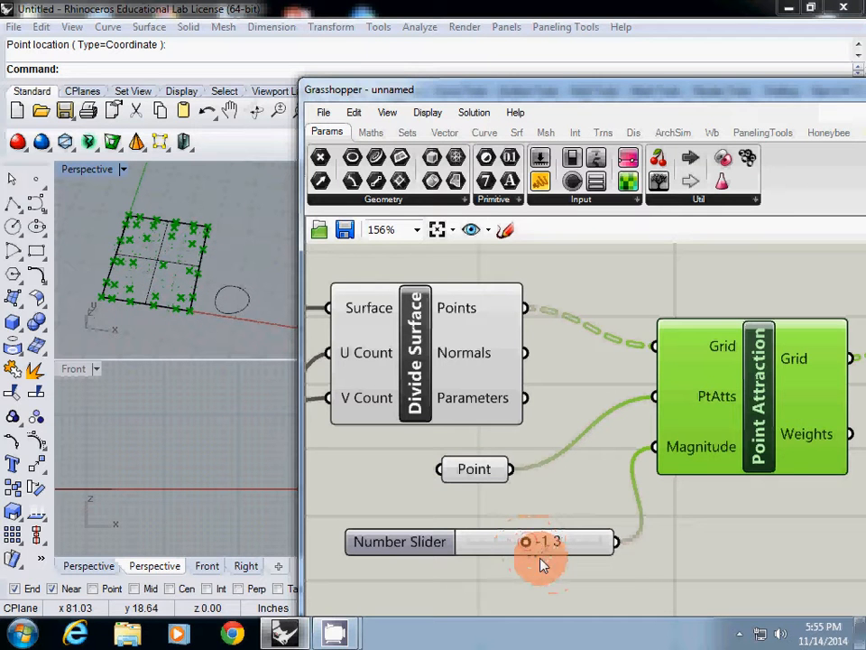
pyautogui.scroll(-3)
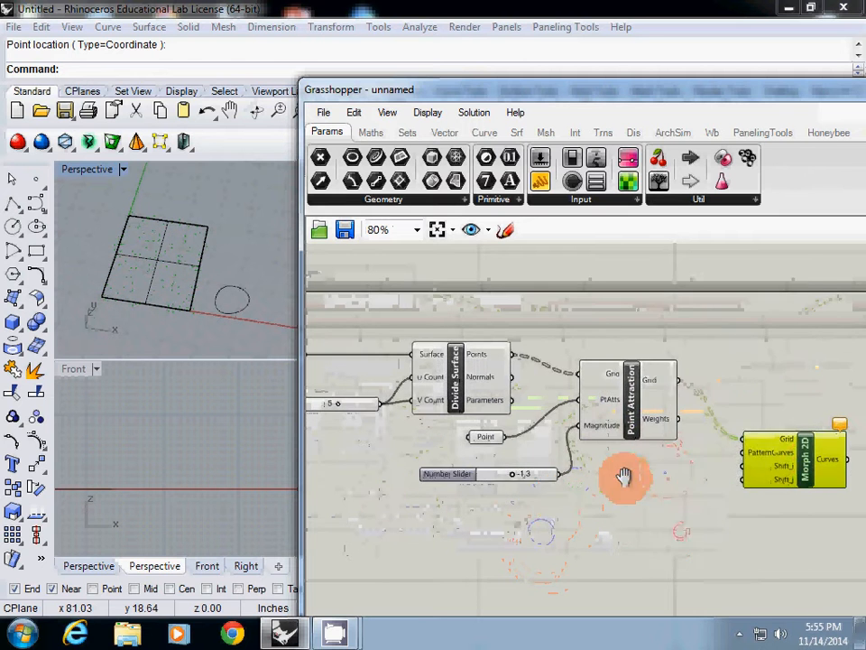
# Wire the deformed grid into Morph 2D and test lower attraction strengths on the morphed pattern.
pyautogui.moveTo(625, 477); pyautogui.dragTo(731, 476)
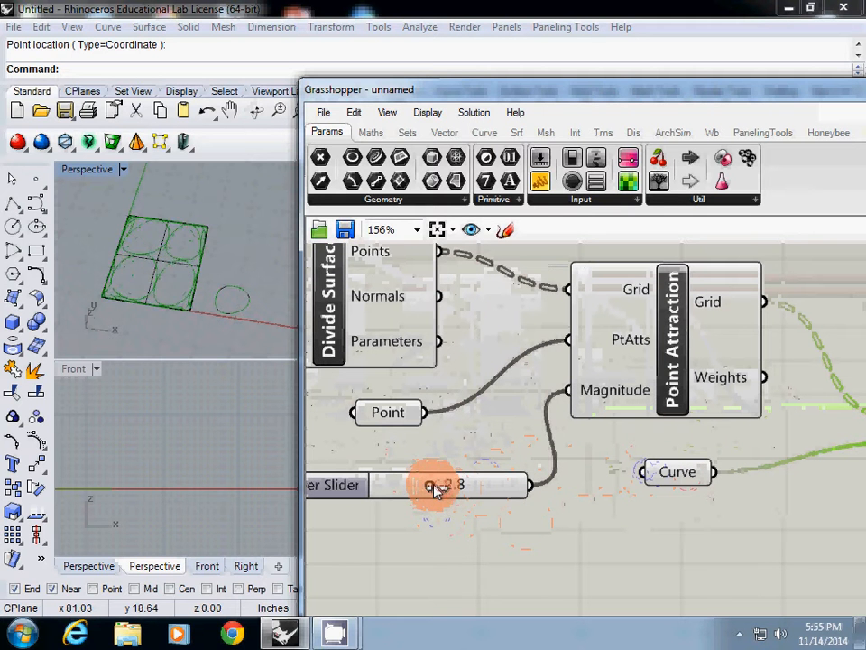
pyautogui.moveTo(433, 486); pyautogui.dragTo(491, 488)
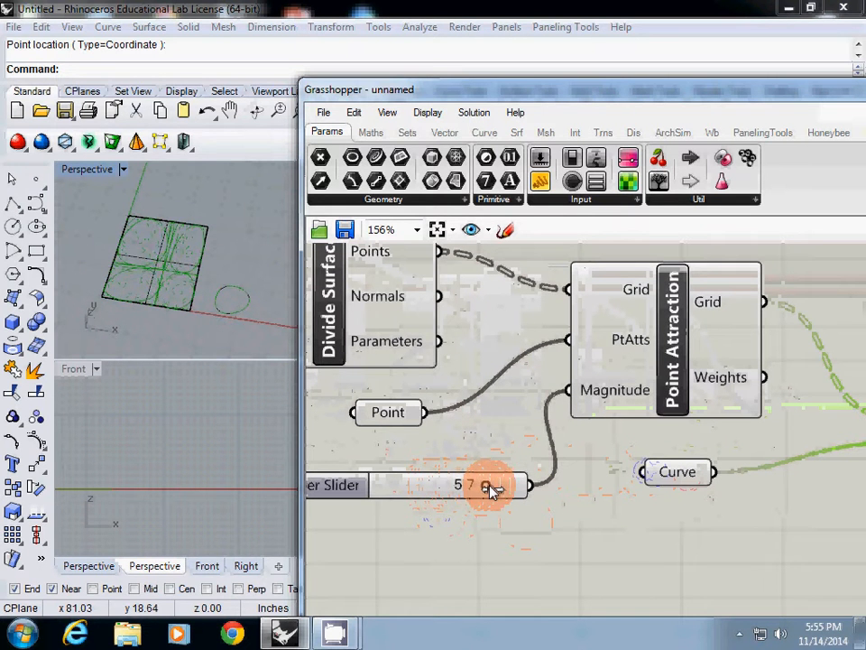
pyautogui.moveTo(487, 485); pyautogui.dragTo(448, 485)
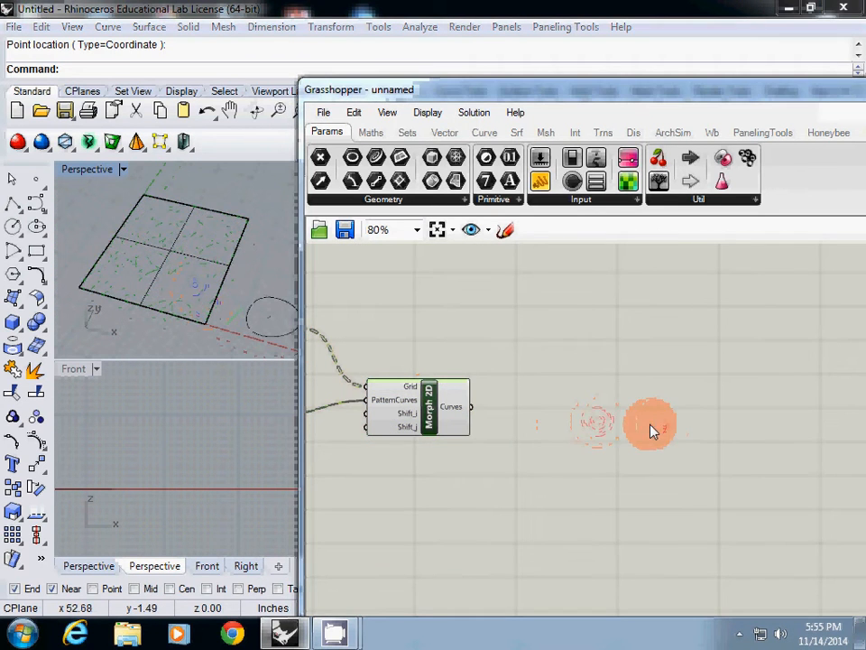
# Add a Number Slider controlling the Scale factor about each cell centroid.
pyautogui.click(650, 424)
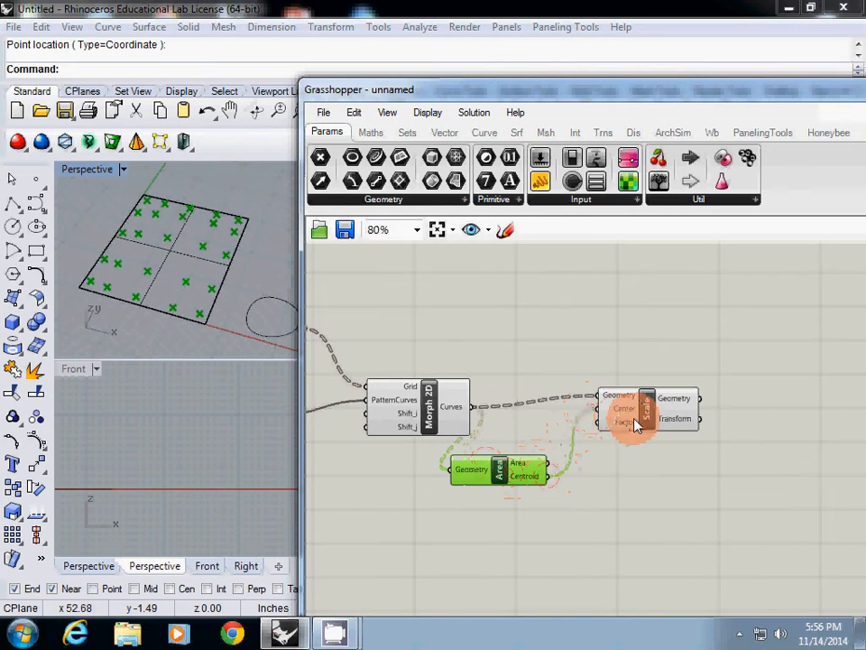
pyautogui.doubleClick(495, 520)
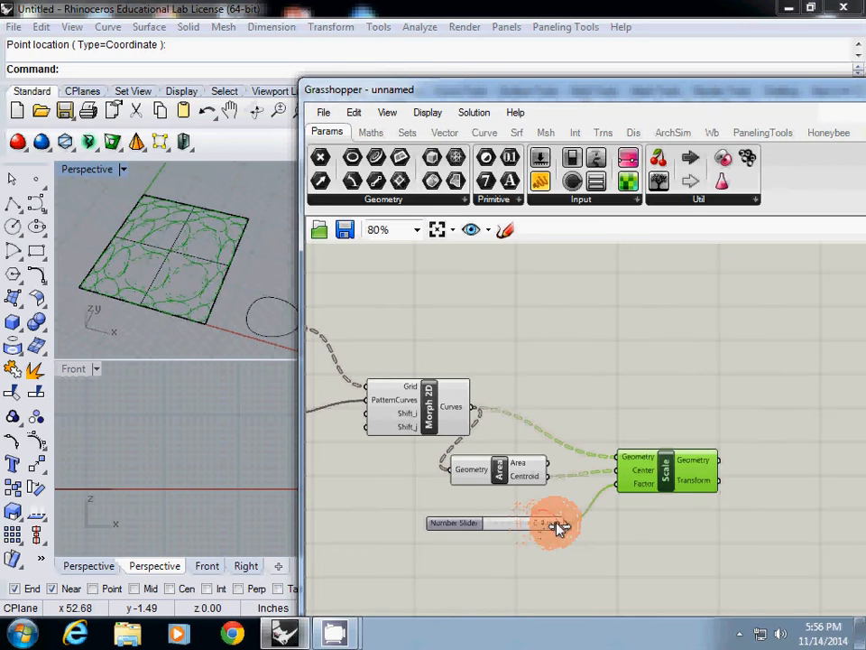
pyautogui.scroll(-3)
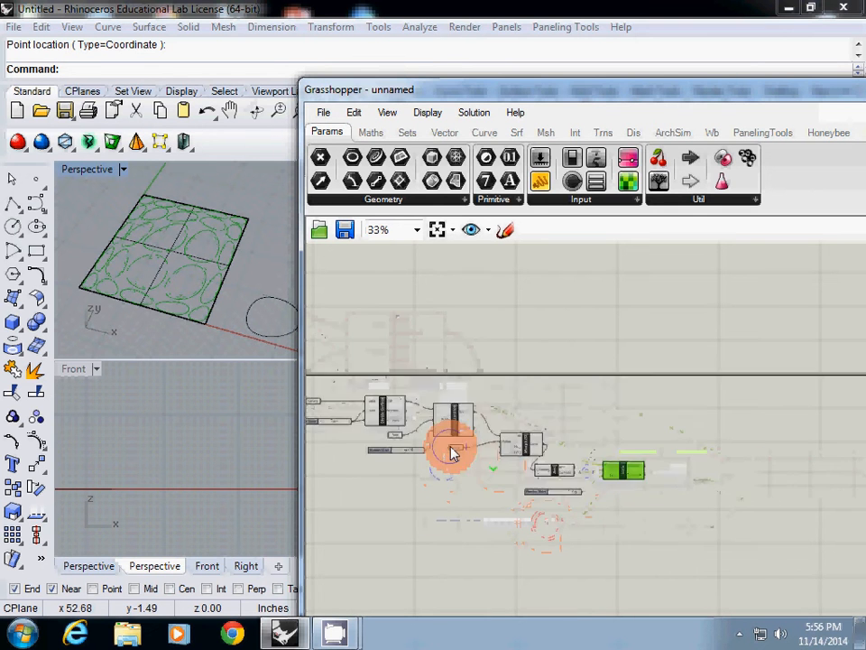
pyautogui.scroll(3)
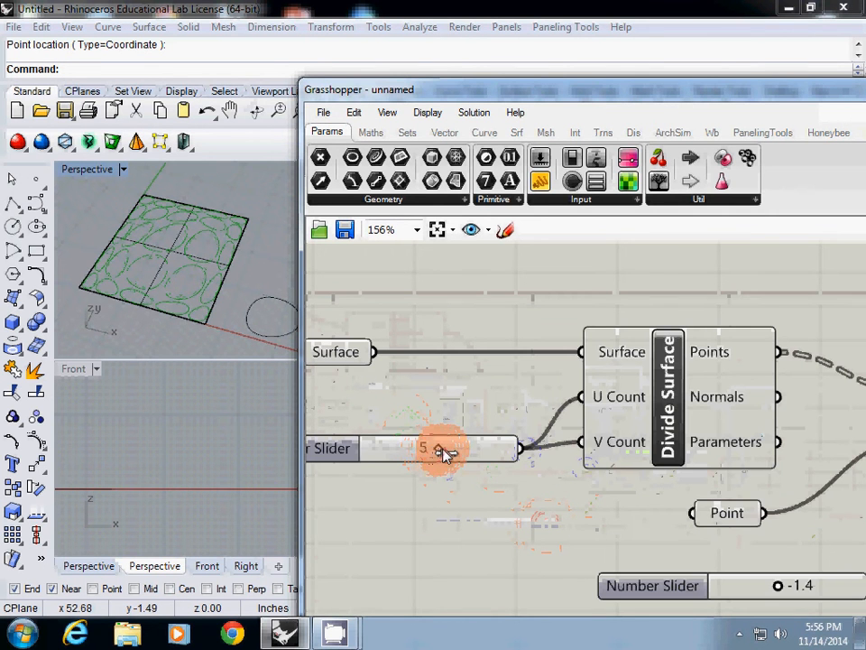
# Raise the surface division count to 7 and zoom the canvas to the definition.
pyautogui.moveTo(442, 448); pyautogui.dragTo(496, 447)
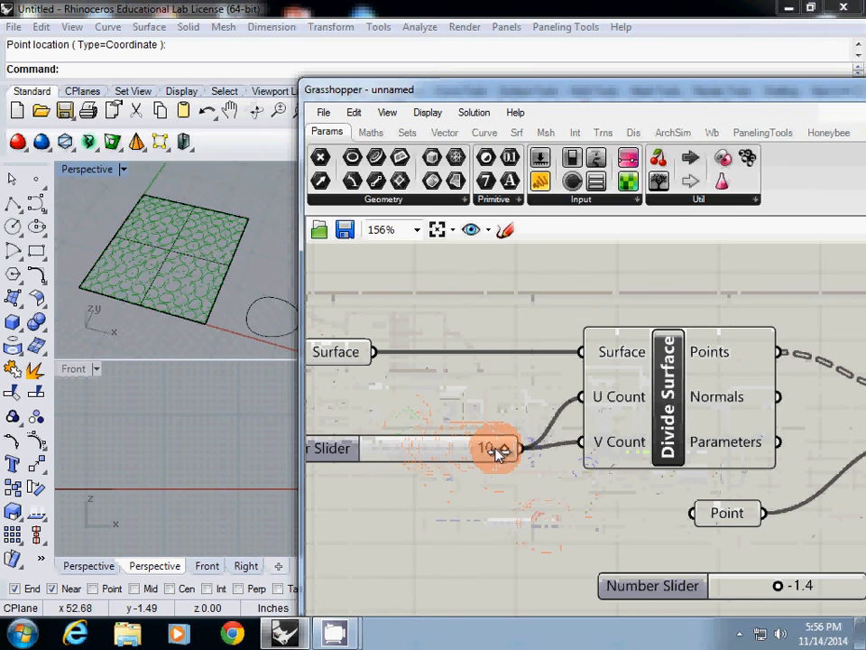
pyautogui.moveTo(496, 447); pyautogui.dragTo(462, 447)
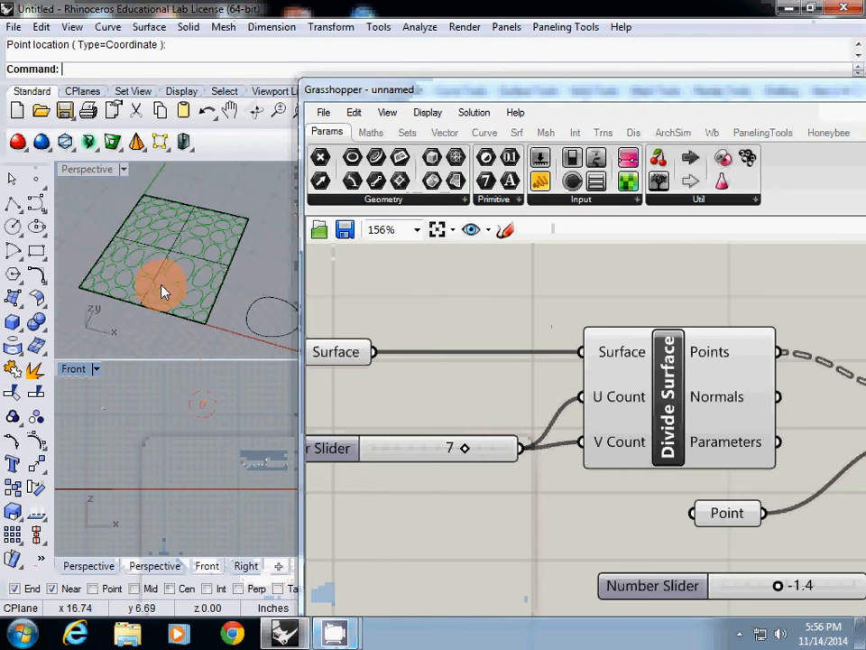
pyautogui.rightClick(488, 406)
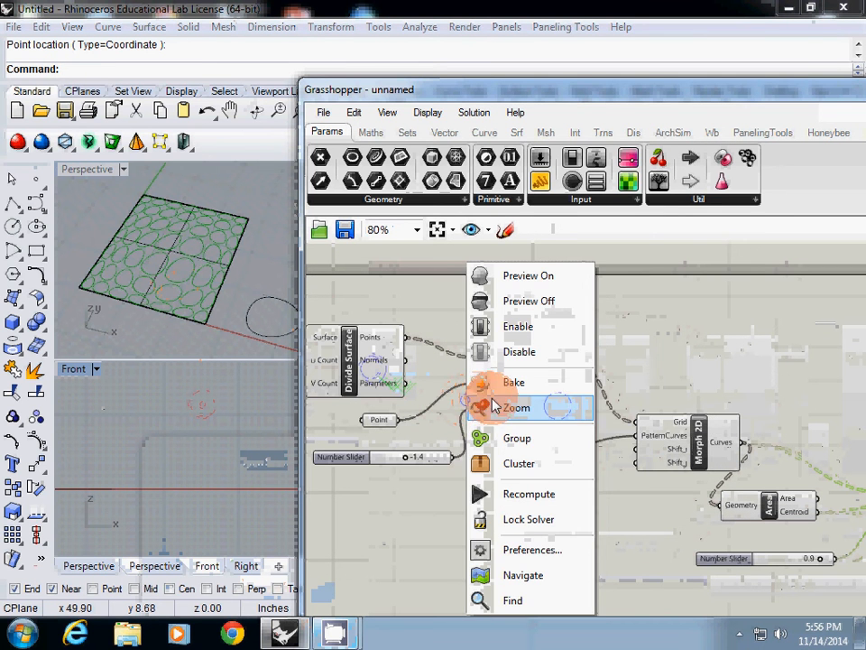